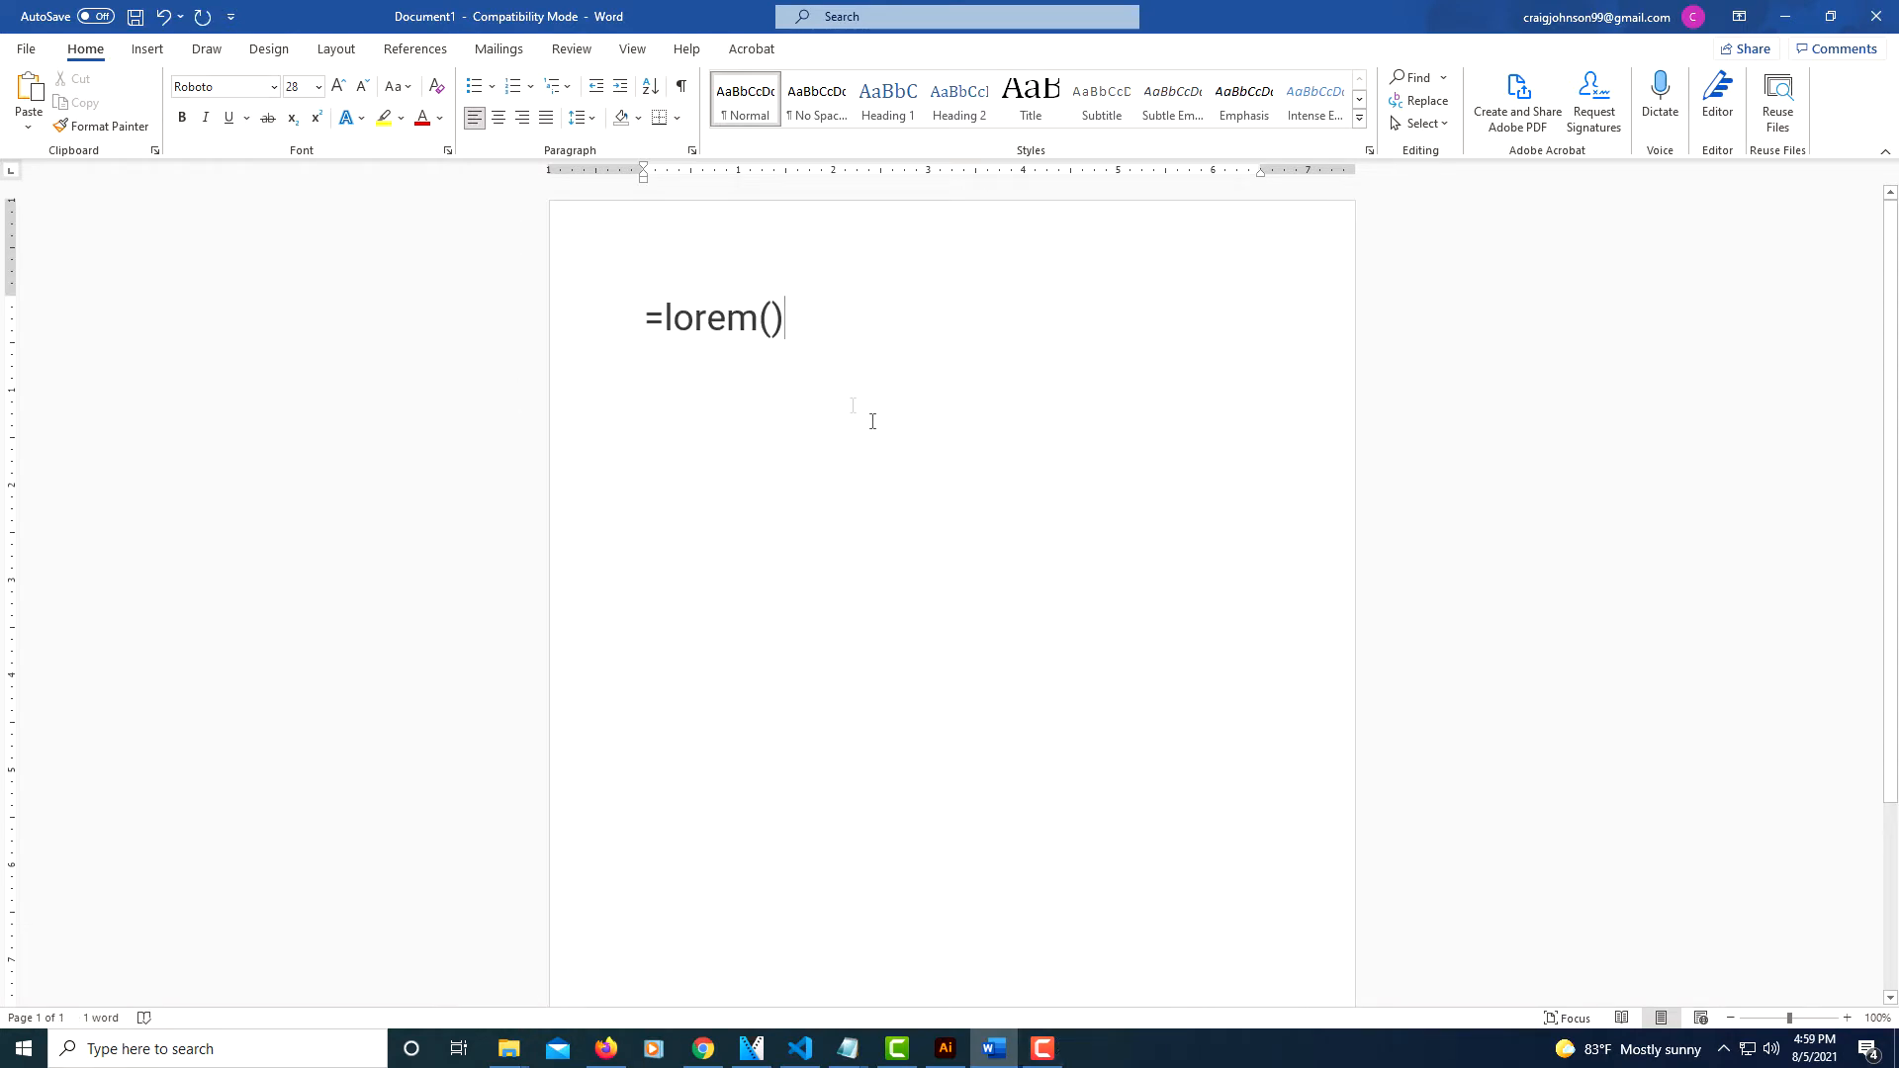
# Step: Convert the =lorem(5,5) formula into five paragraphs of Lorem ipsum placeholder text
pyautogui.press('enter')
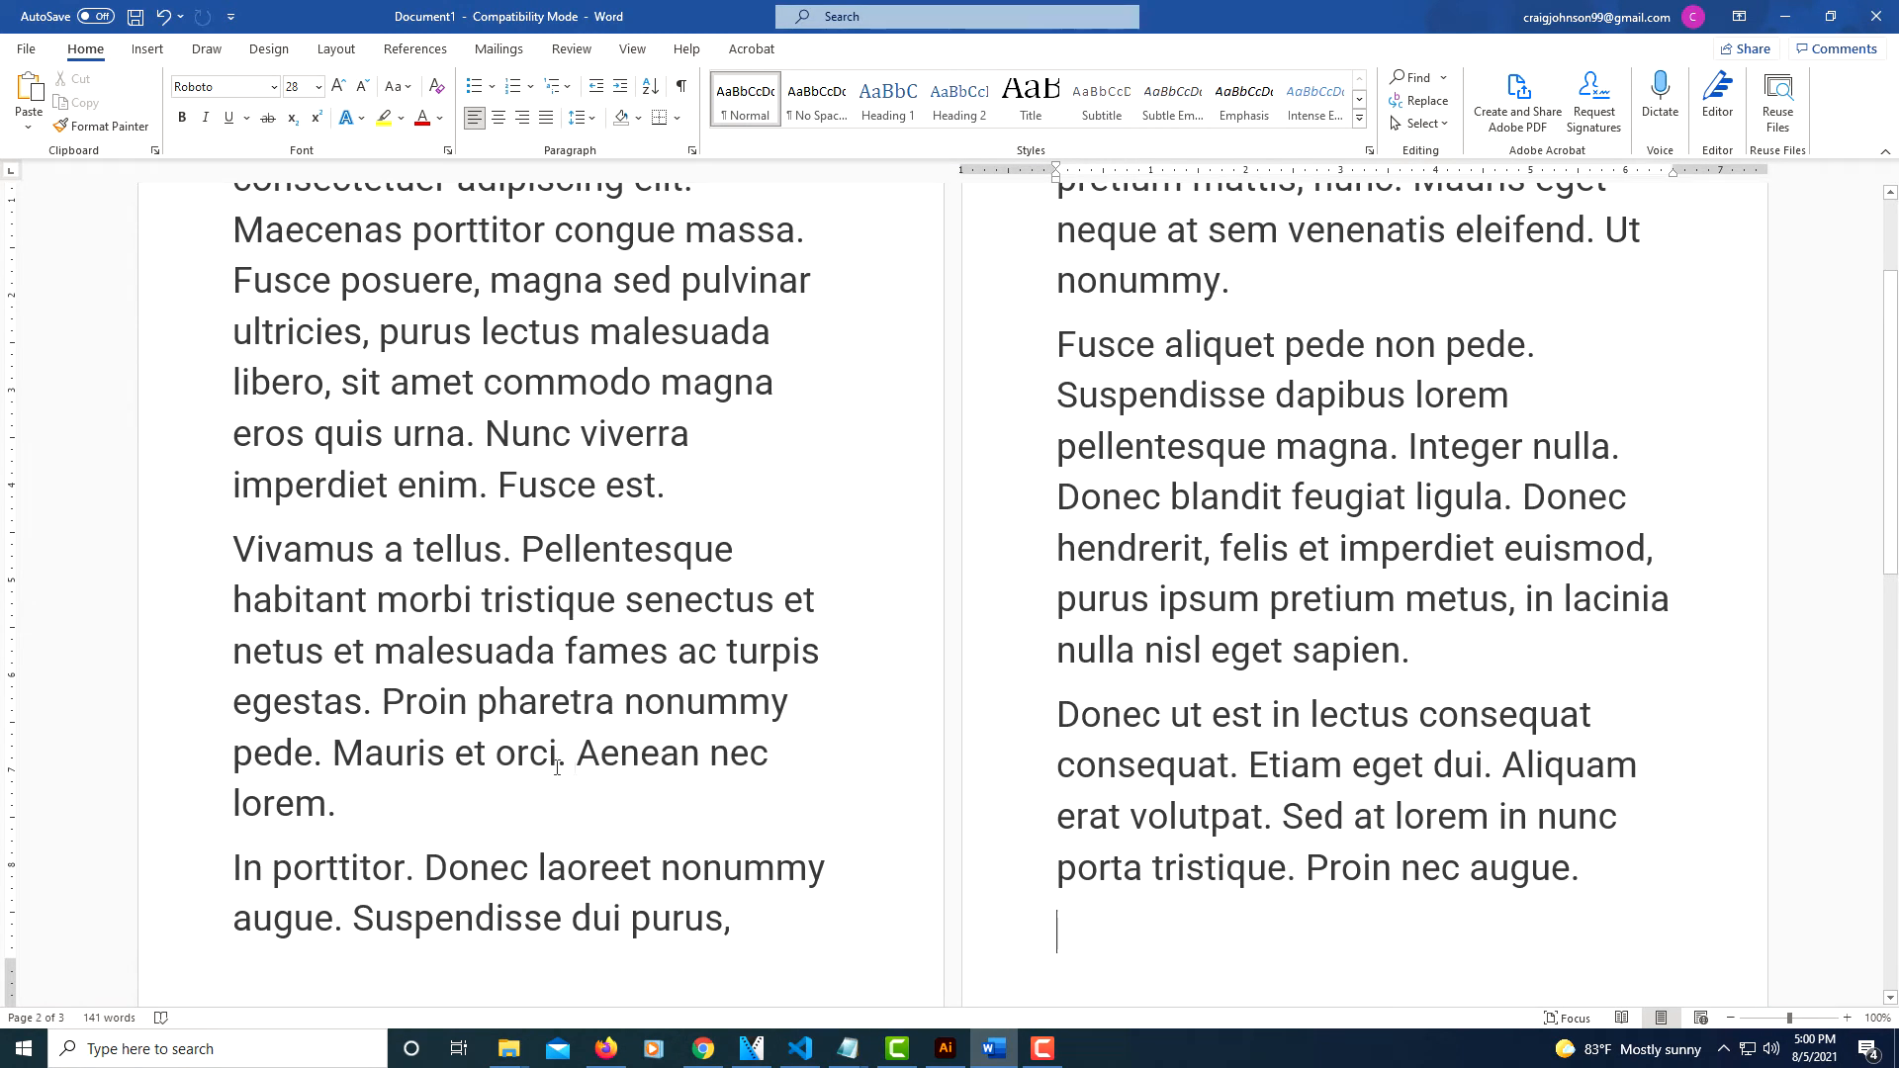